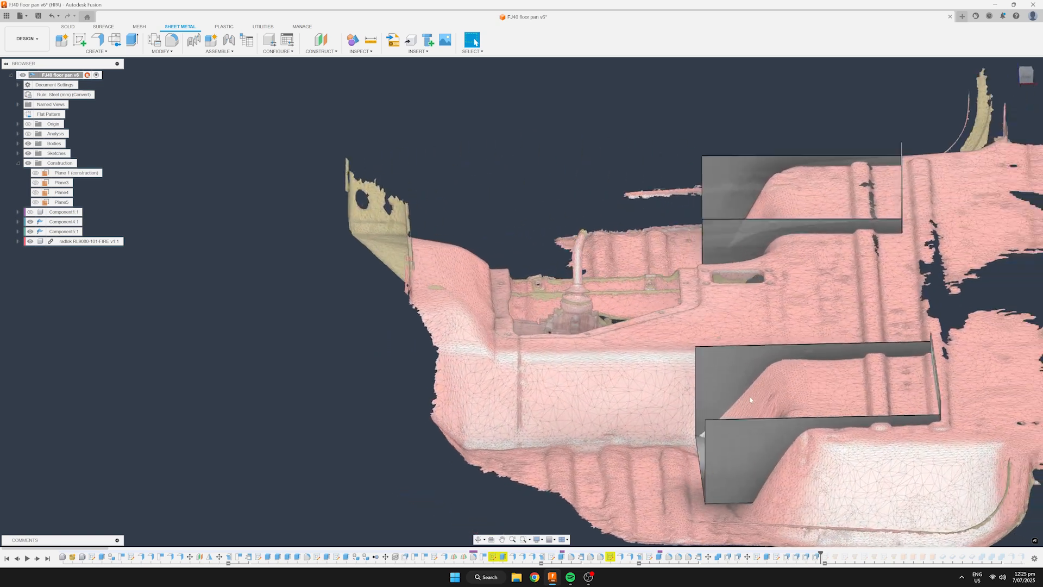
Orbit to view the box walls over the scan and move to the Solid design tools.
drag(750, 399, 781, 461)
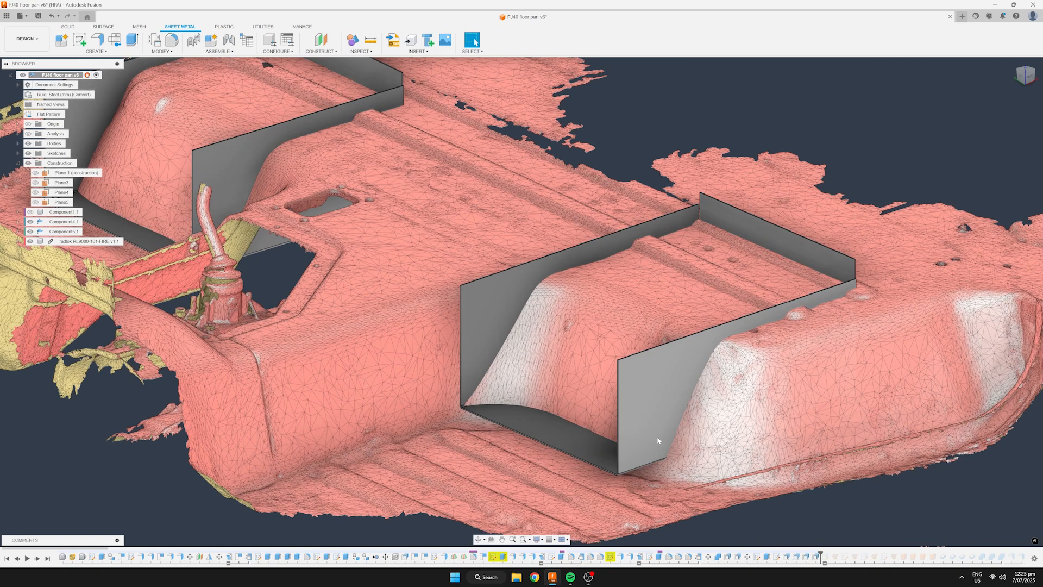
click(66, 27)
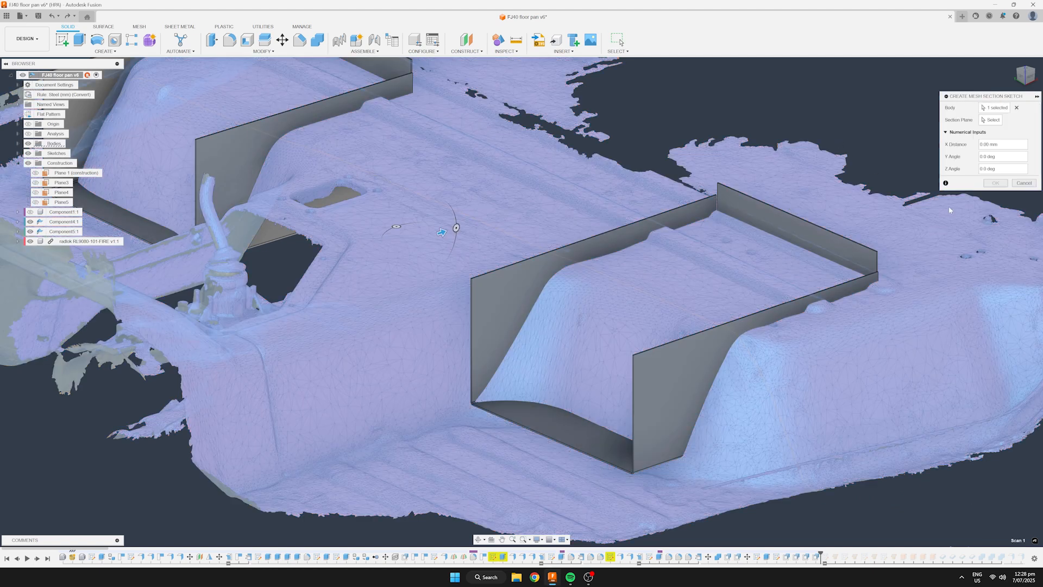
Dismiss the first attempt and restart the mesh section sketch through the floor scan.
click(674, 397)
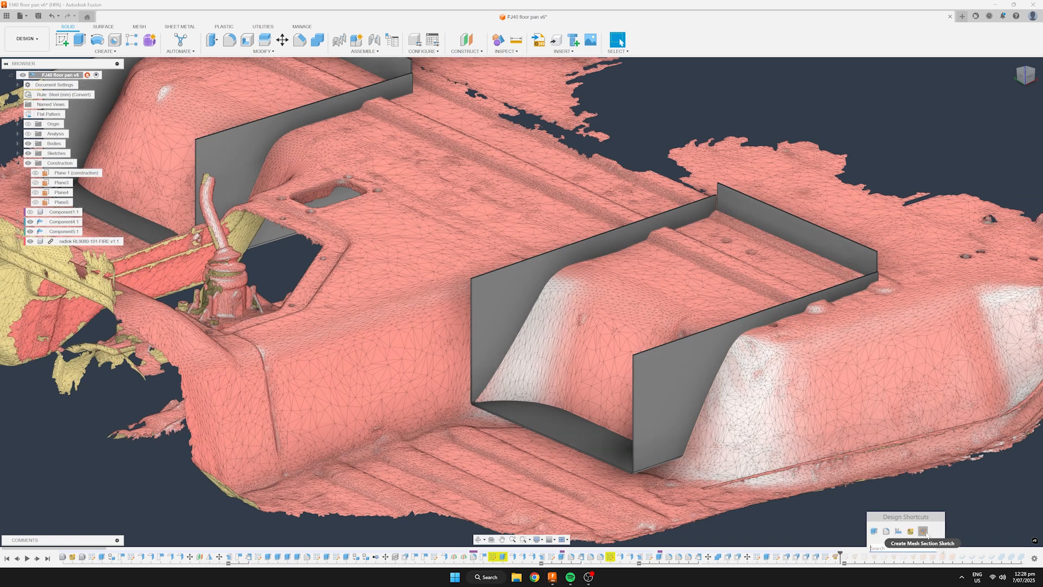
click(927, 531)
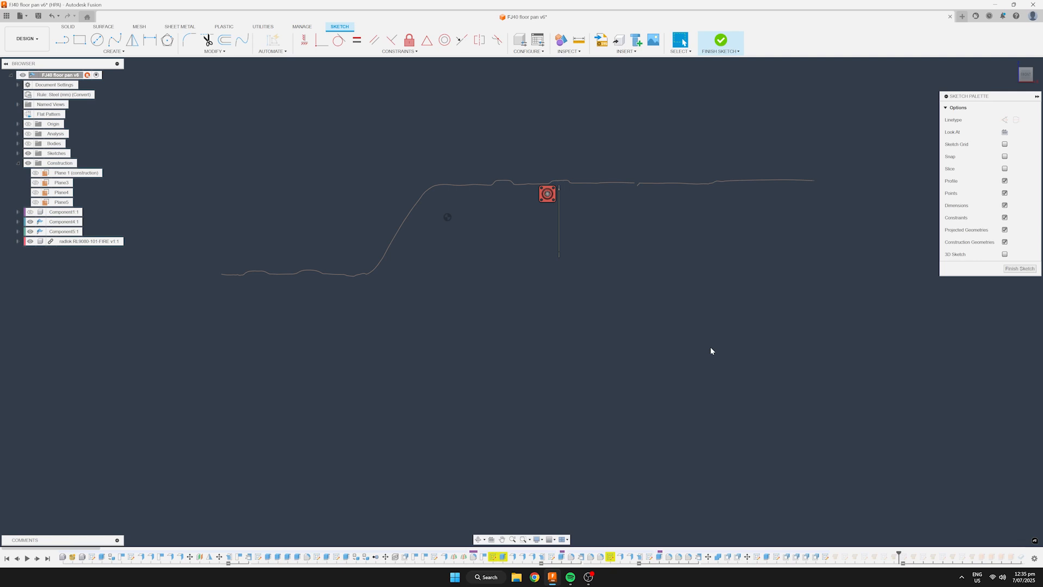
Start Fit Curves to Mesh Section from the sketch's right-click menu.
right_click(711, 351)
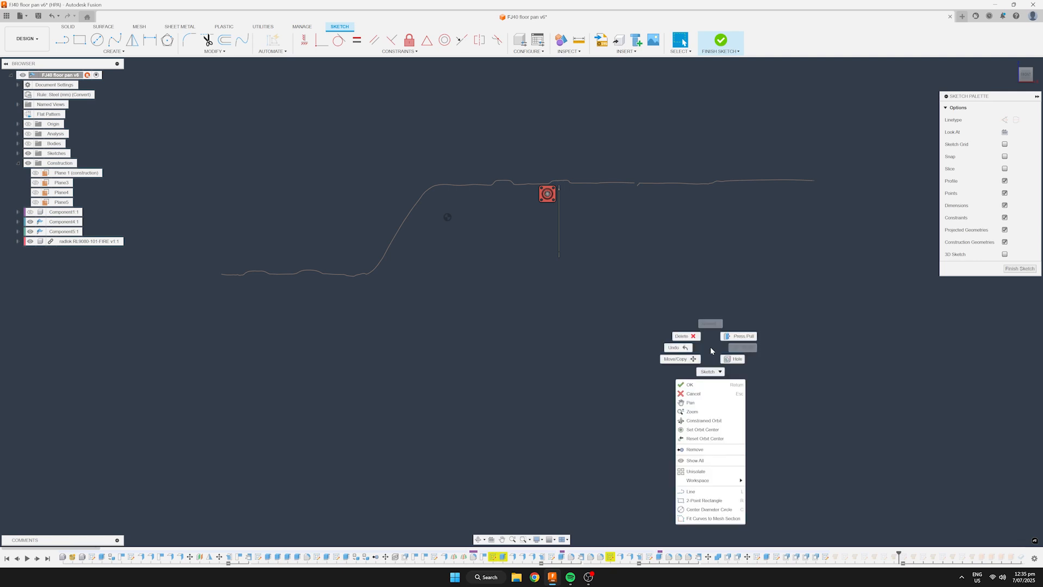
click(711, 518)
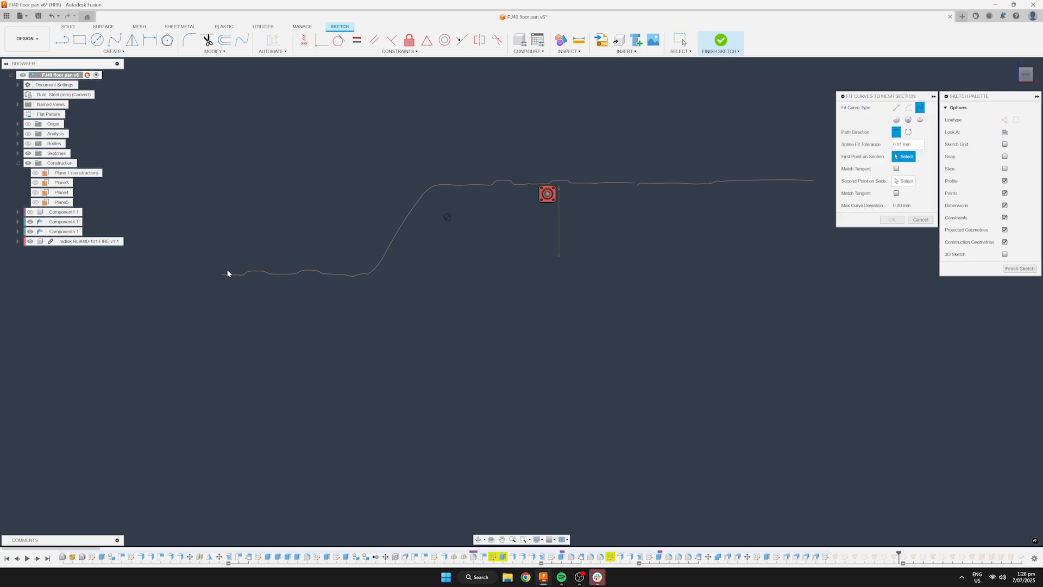
mouse_move(241, 276)
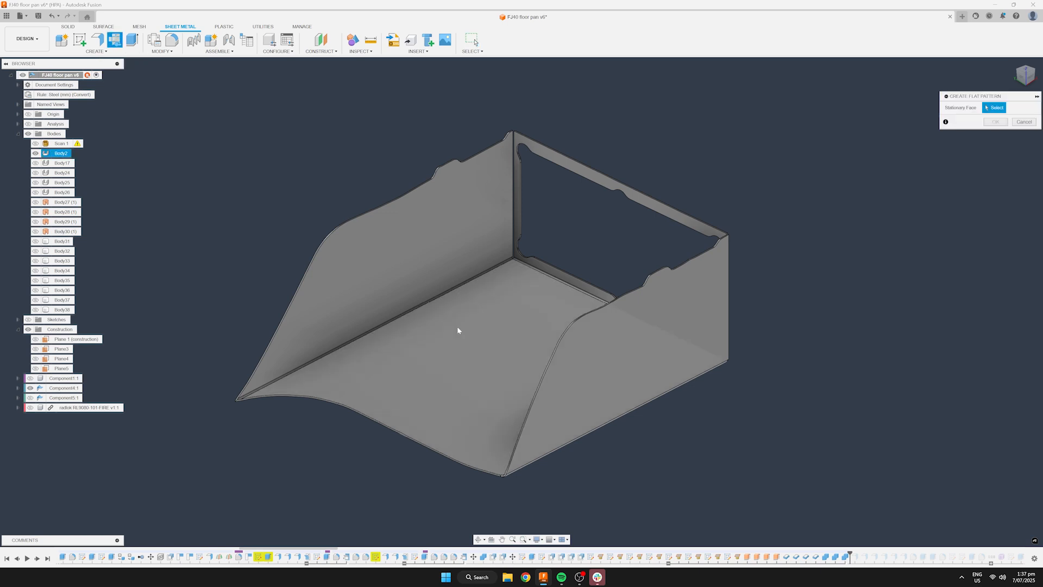
Flatten the box with its floor as the stationary face and begin the flat-pattern DXF export.
click(995, 121)
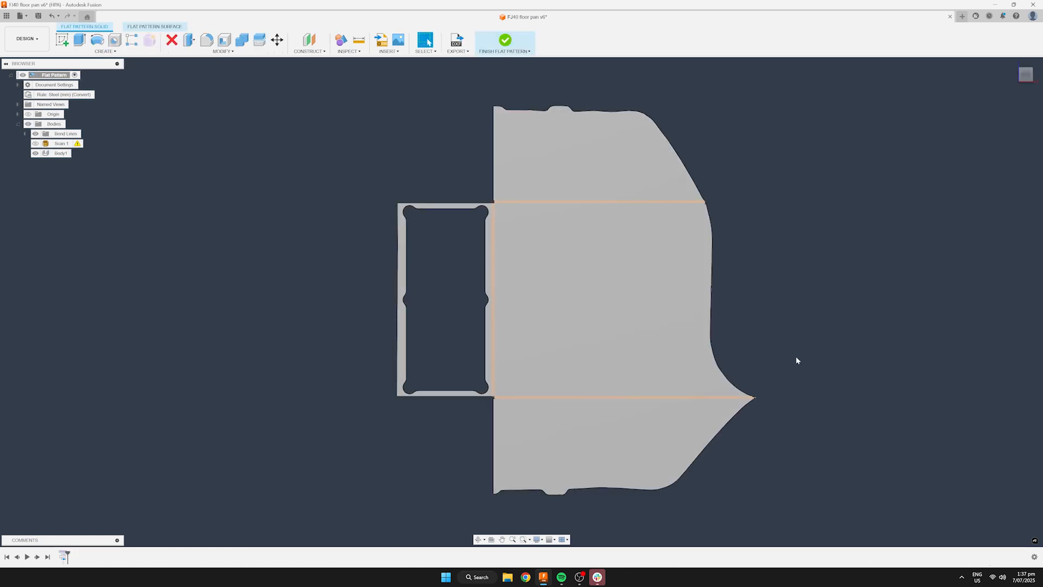
mouse_move(562, 85)
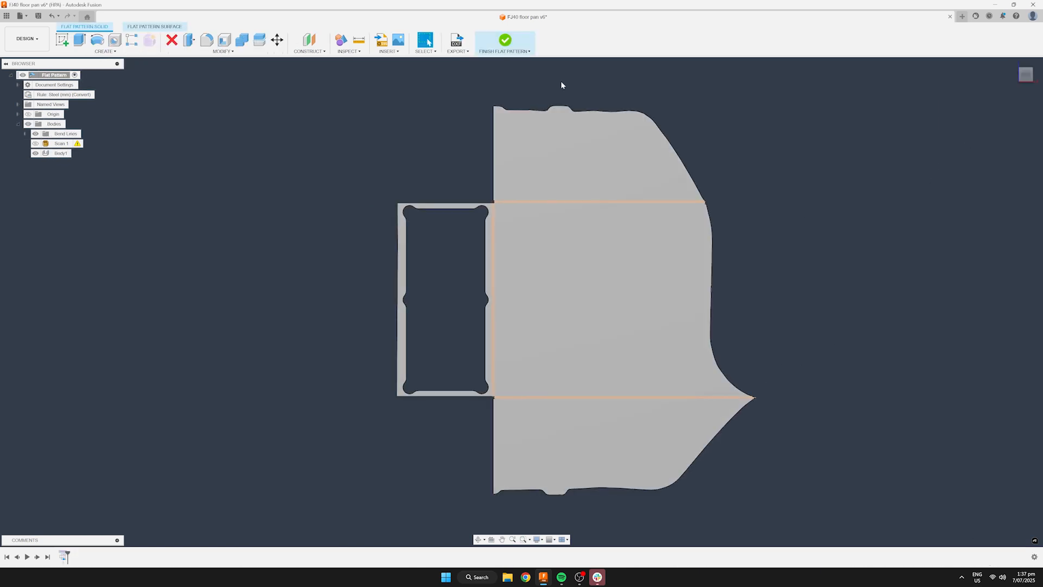
click(456, 44)
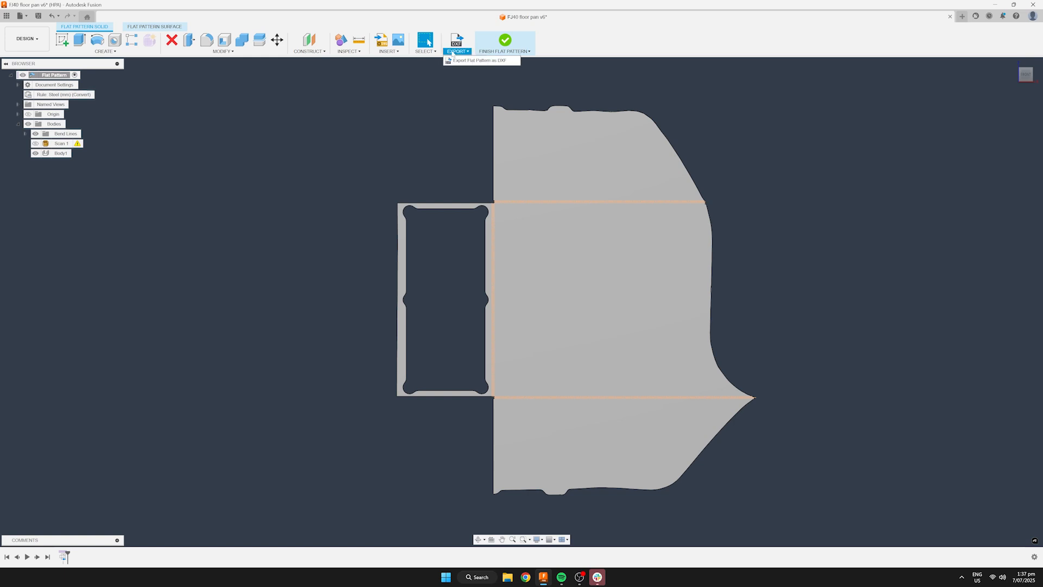
click(481, 61)
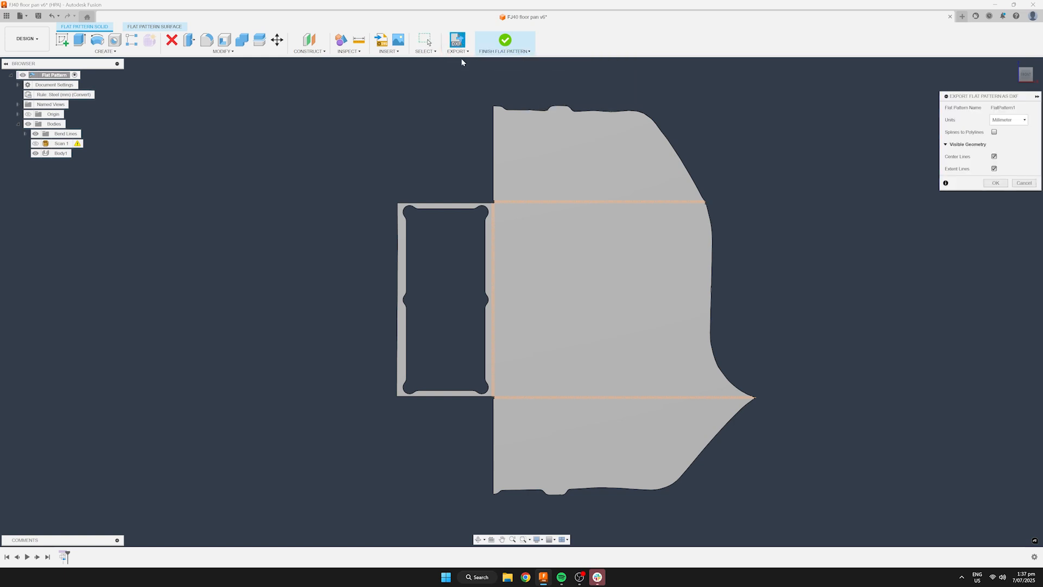